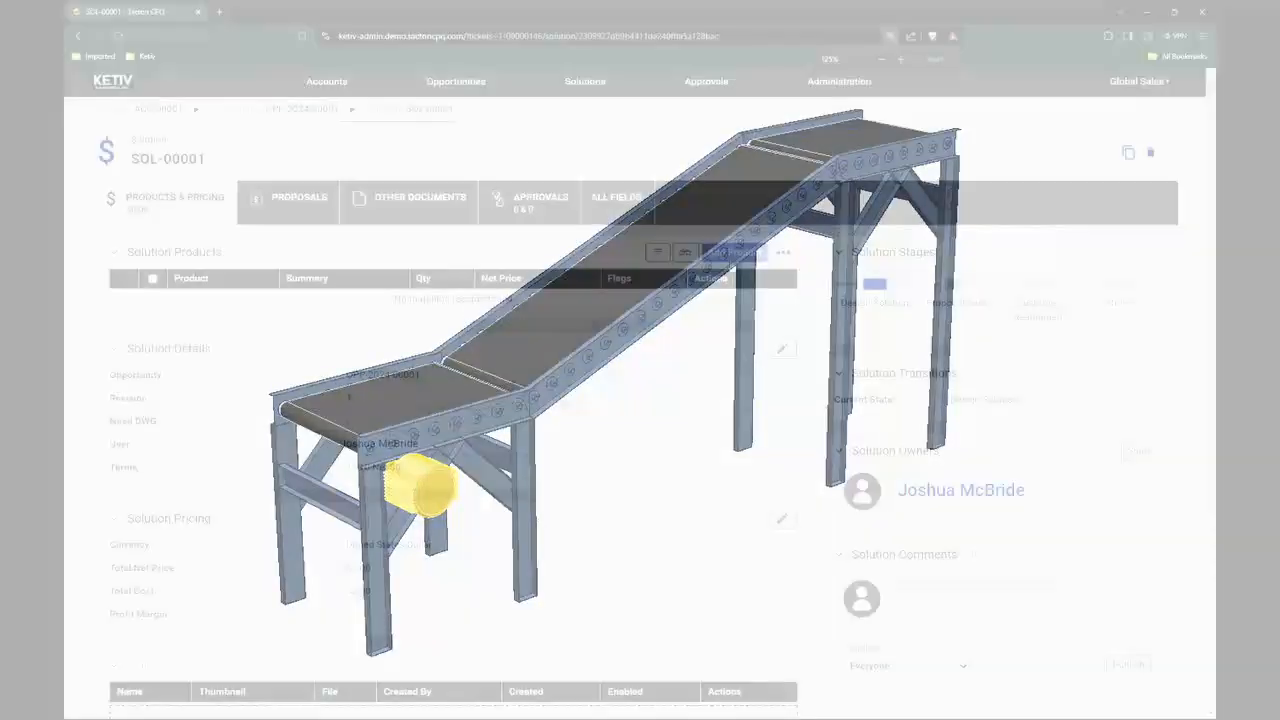
Enter product length 0.25, width 0.25, thickness 0.1, live load 0.5 and speed 30 ft/min
click(731, 251)
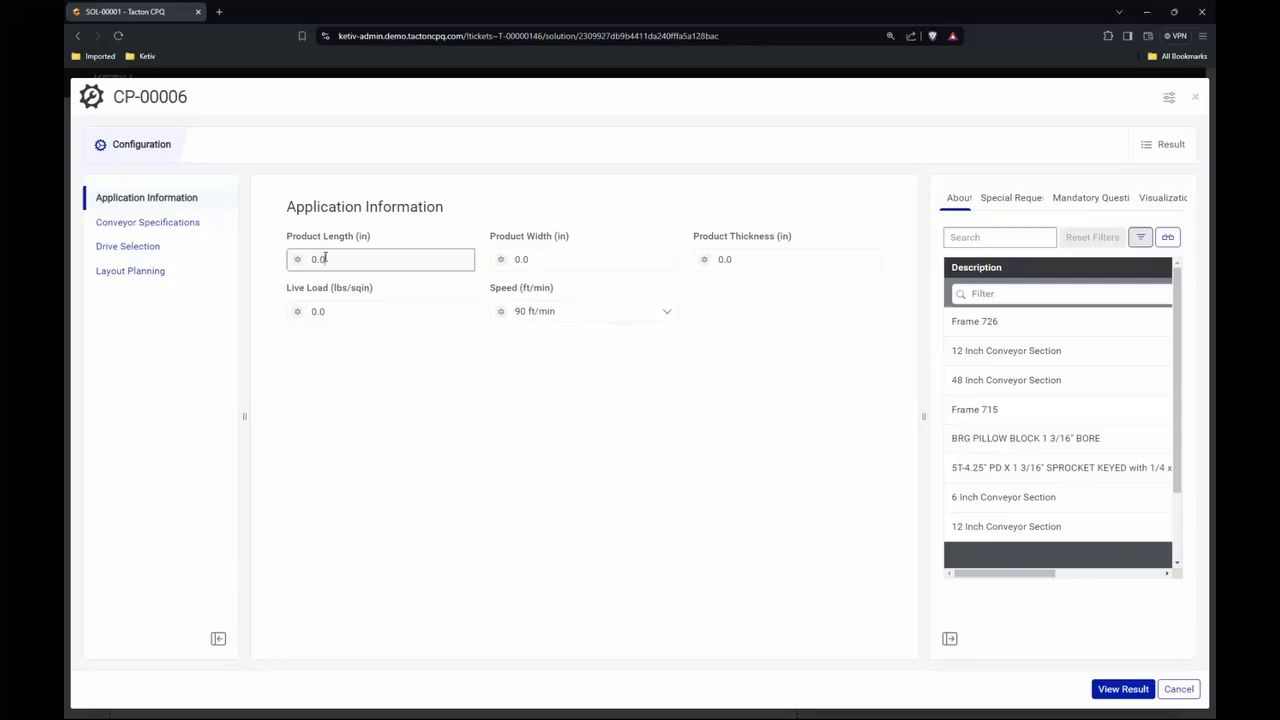
text(0.25)
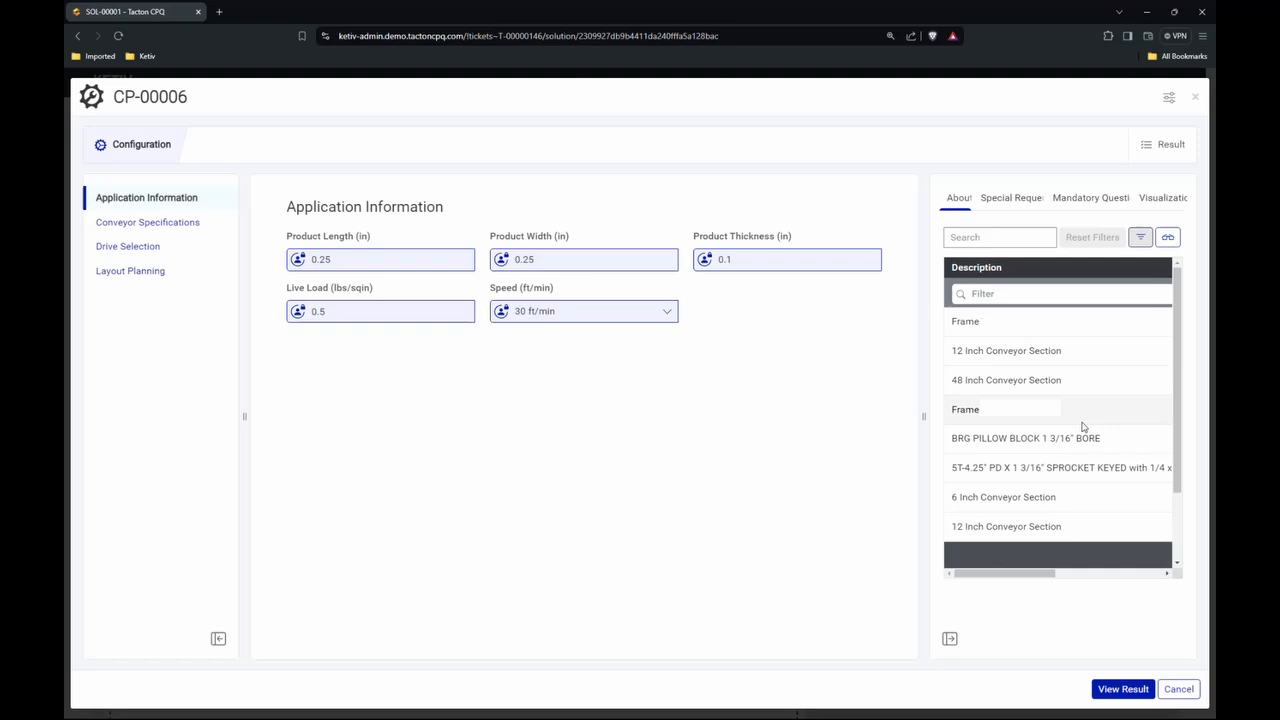
scroll(down, 3)
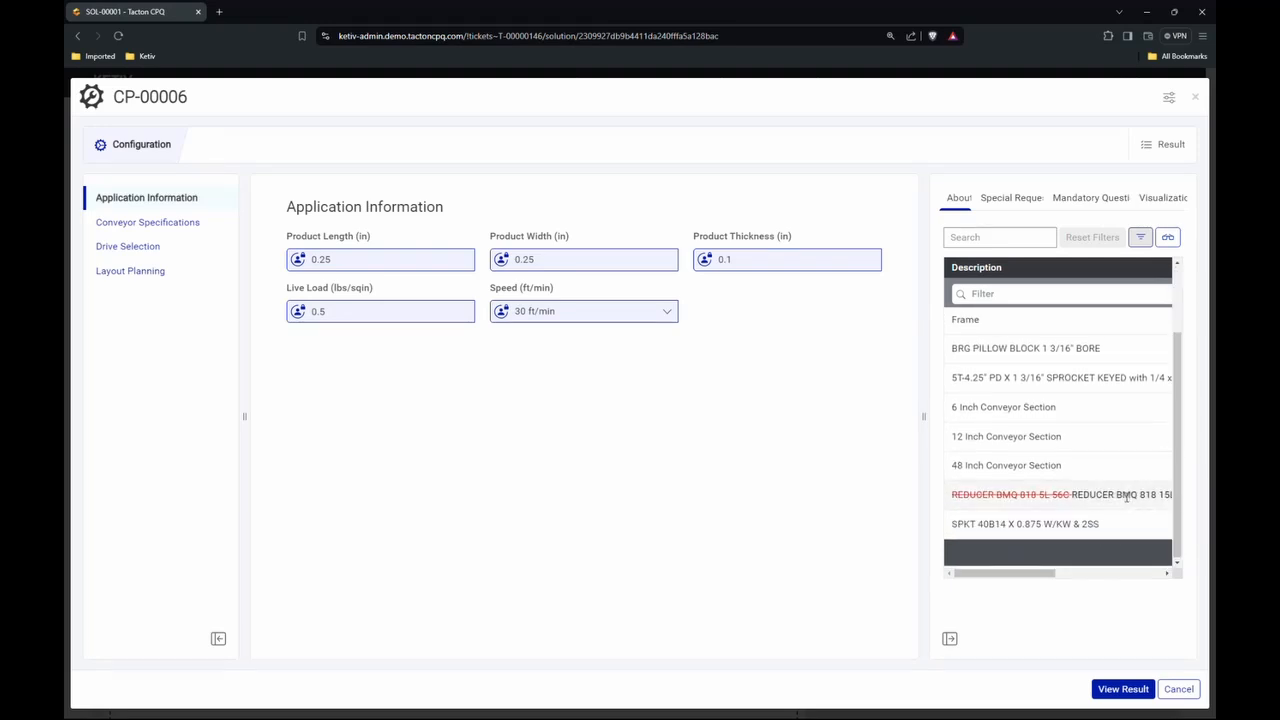
Make the conveyor an incline type with a custom 25-degree incline angle
click(147, 222)
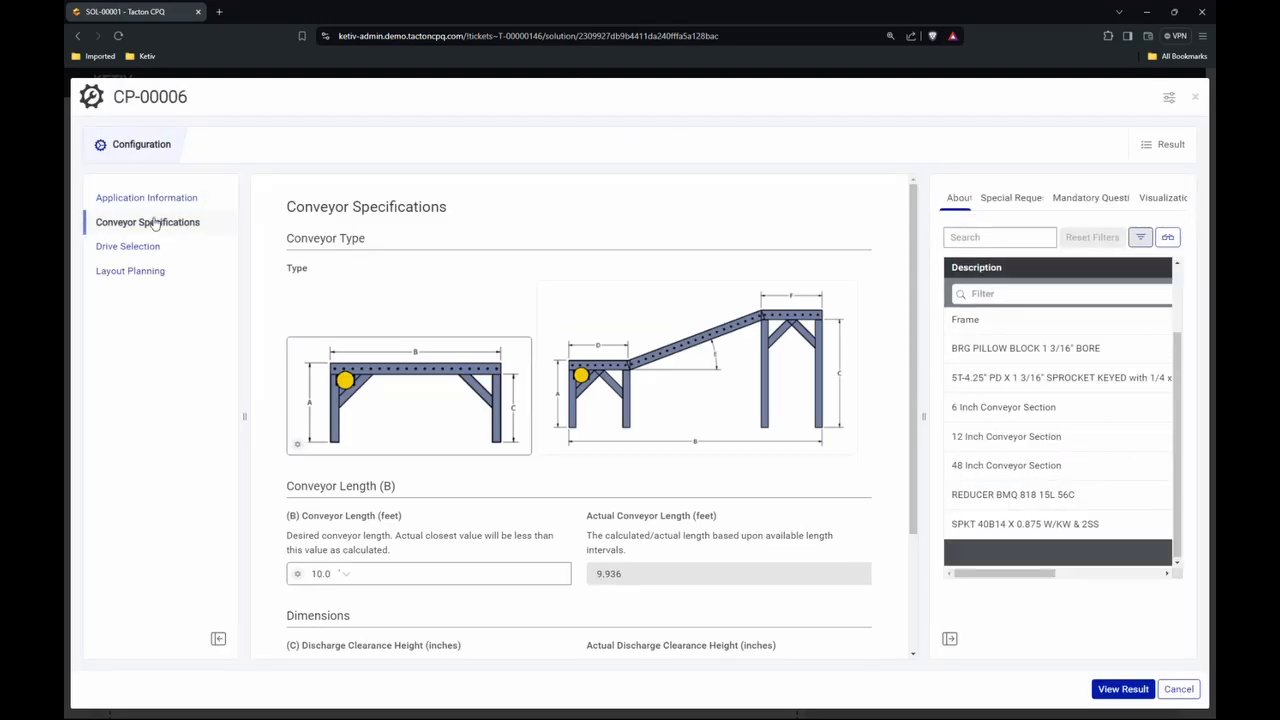
click(697, 367)
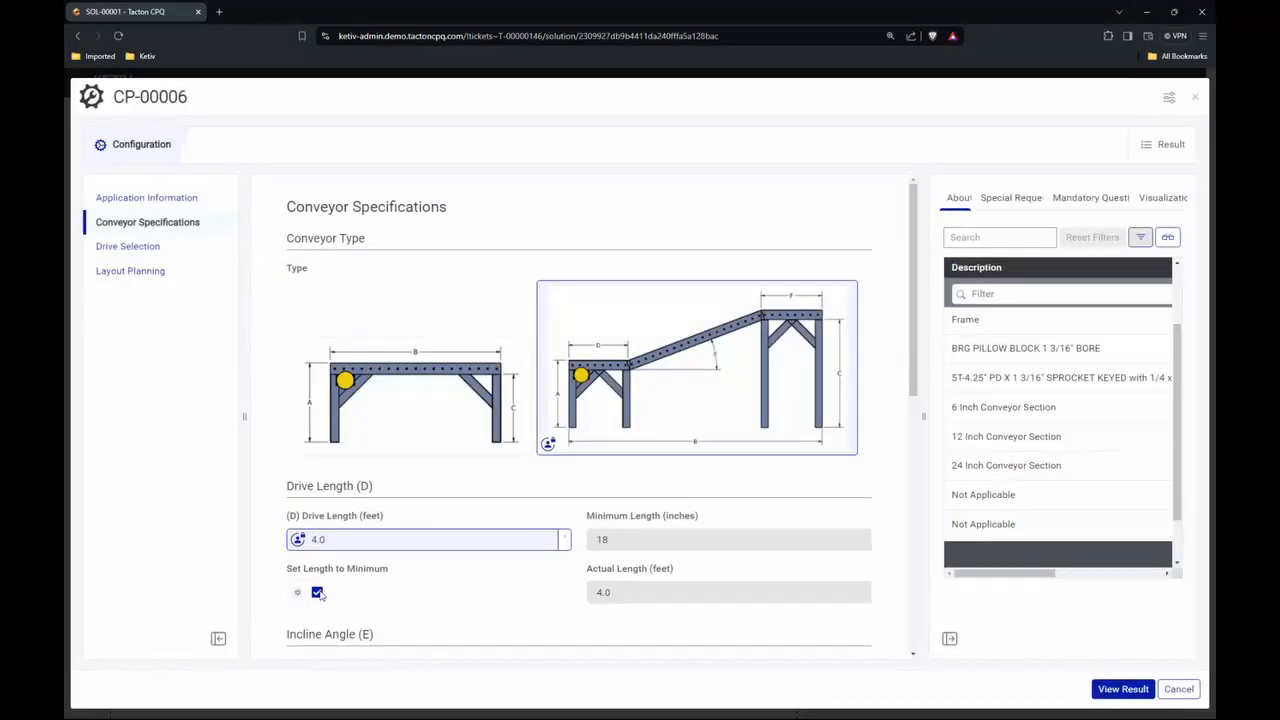
scroll(down, 3)
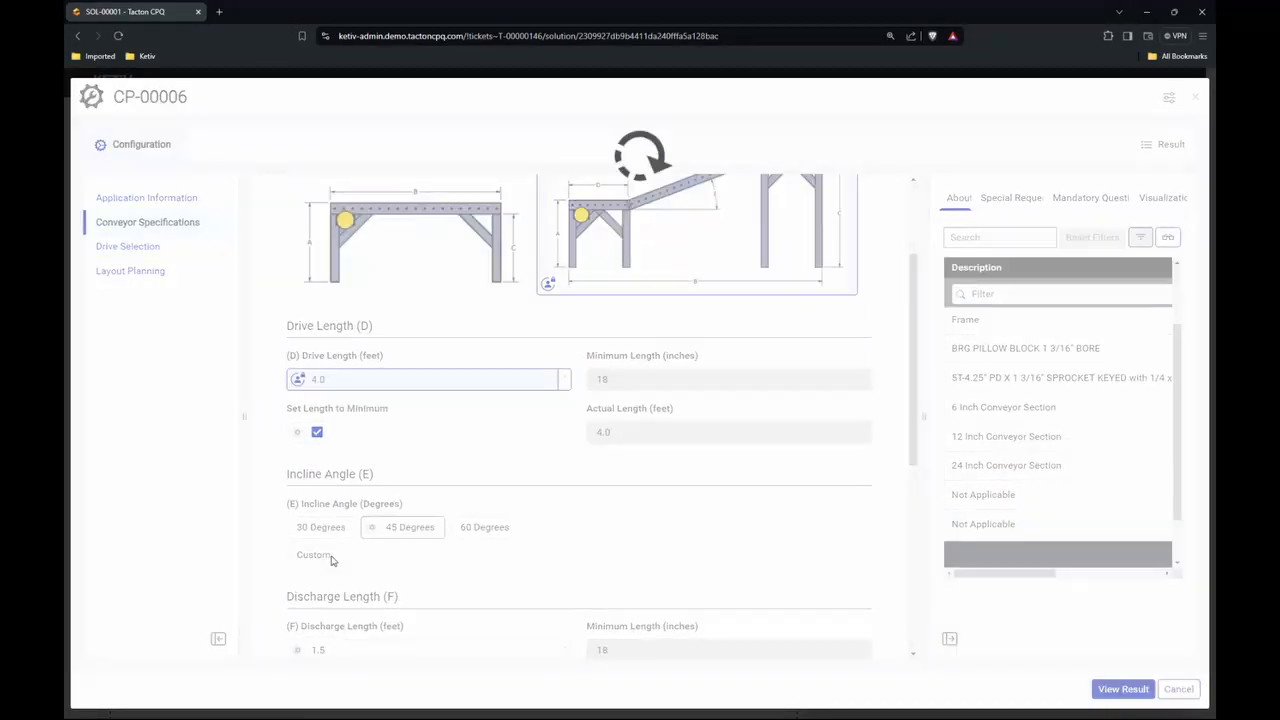
click(314, 555)
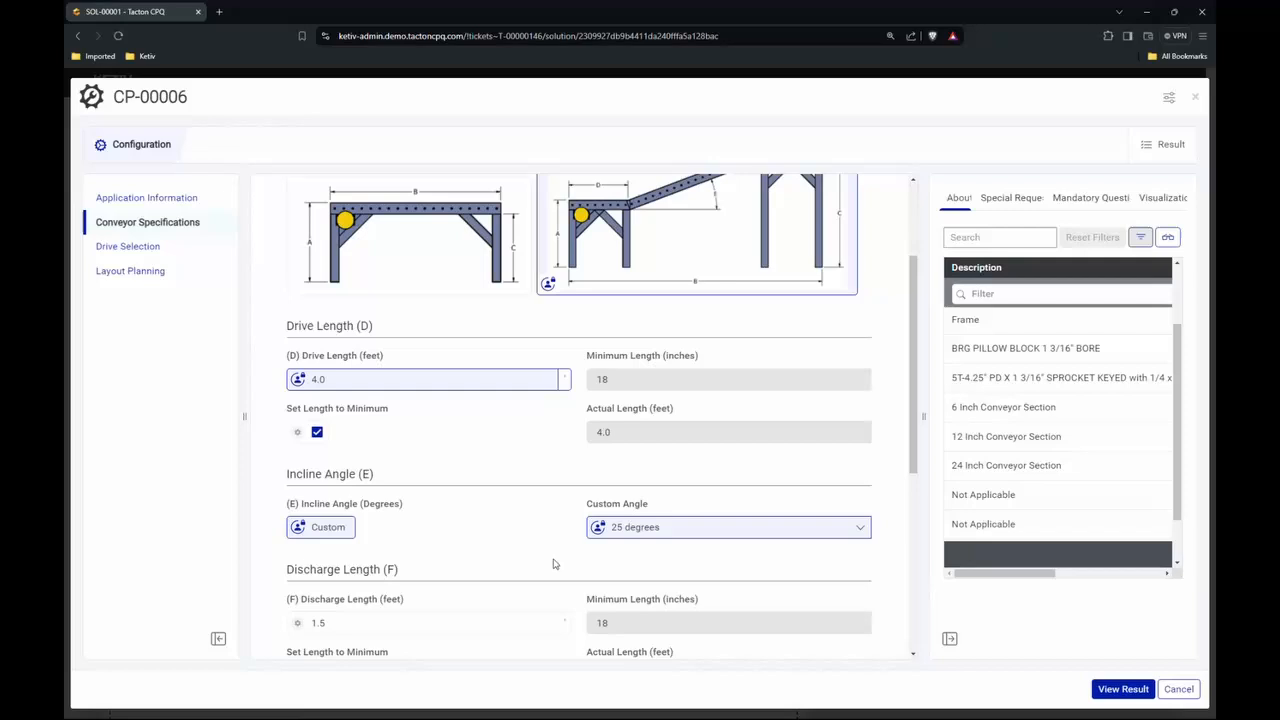
Set 4.0 ft discharge length and an 18.0 ft conveyor length
scroll(down, 3)
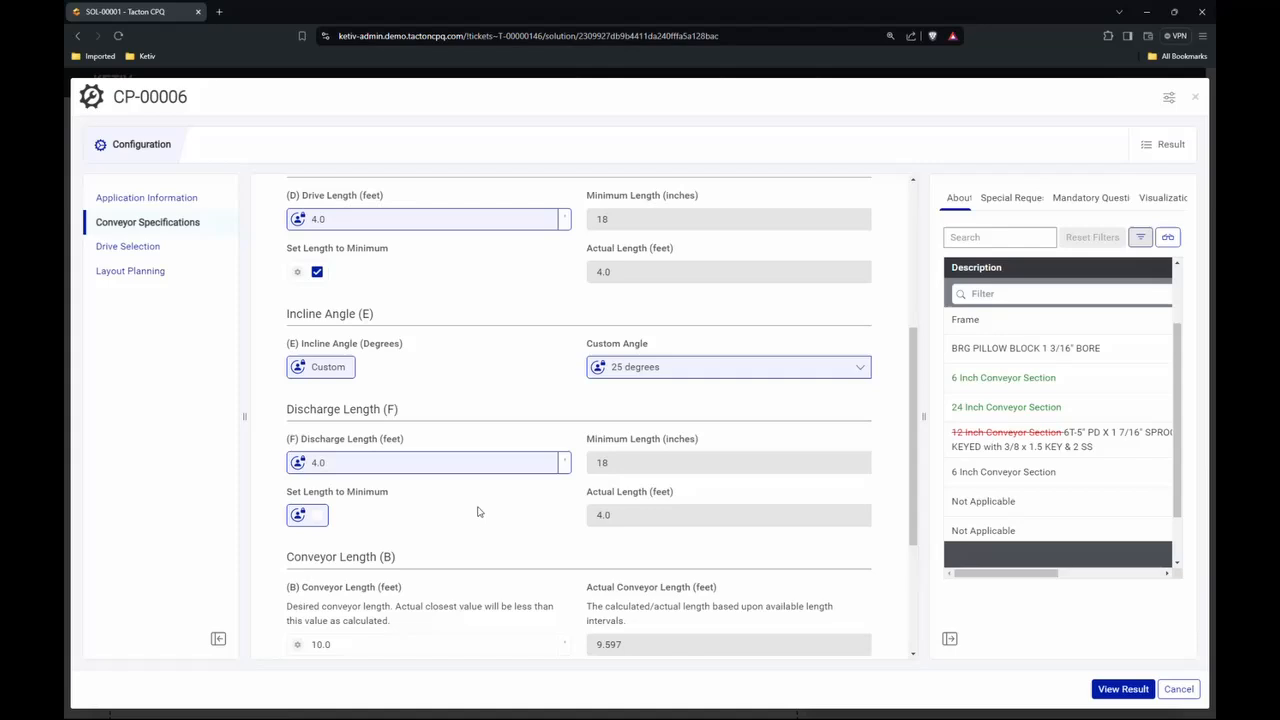
scroll(down, 3)
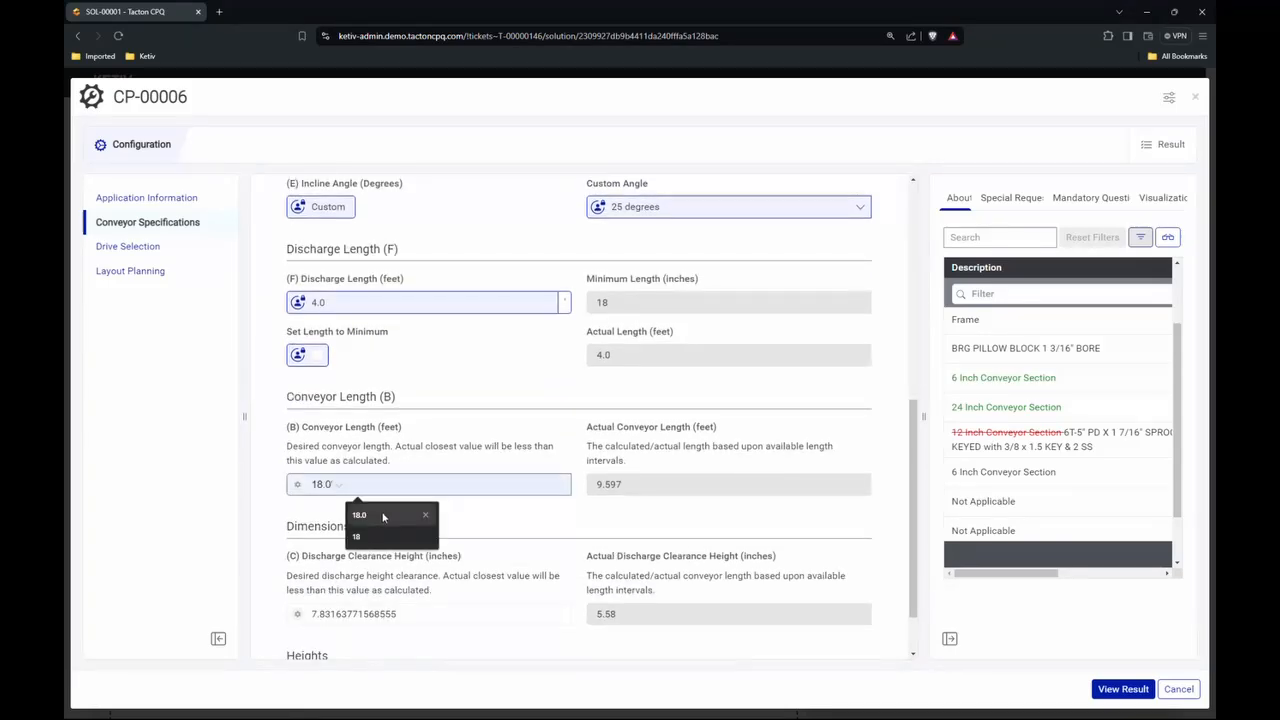
click(359, 514)
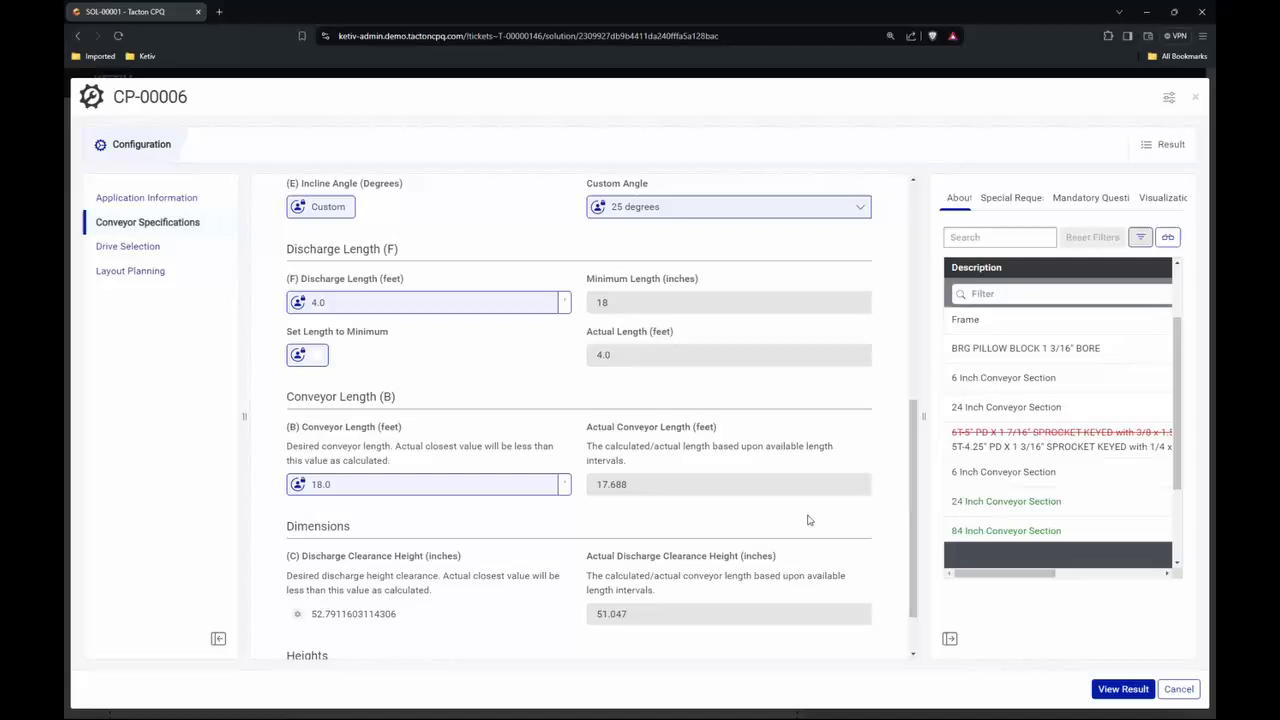
scroll(down, 3)
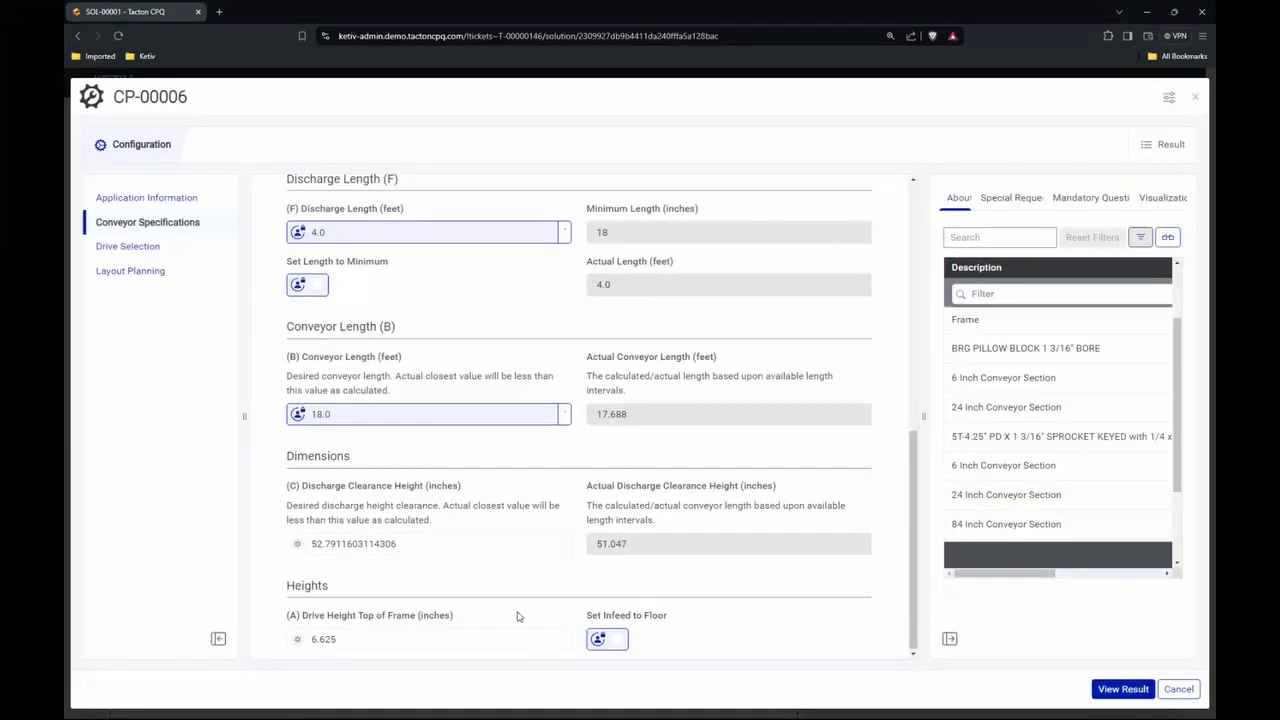
scroll(up, 3)
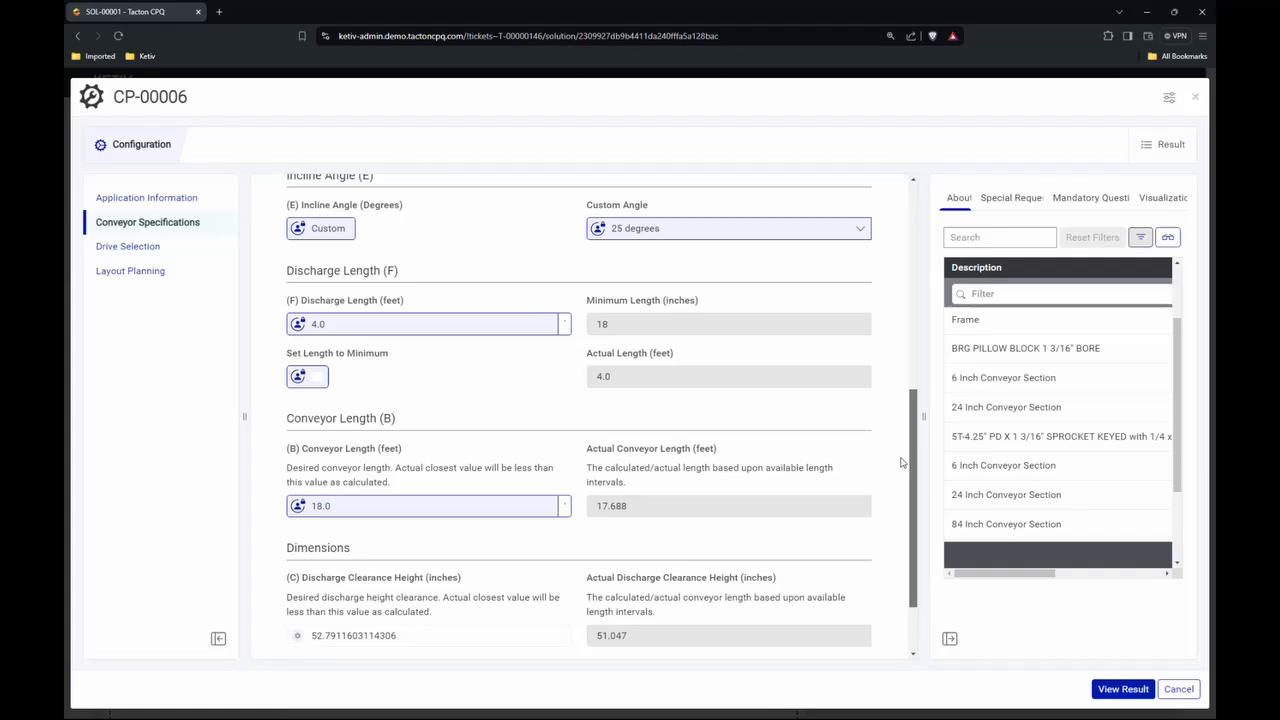
Choose a 1 hp, 3-phase AC motor at 460 volts for the drive
click(128, 246)
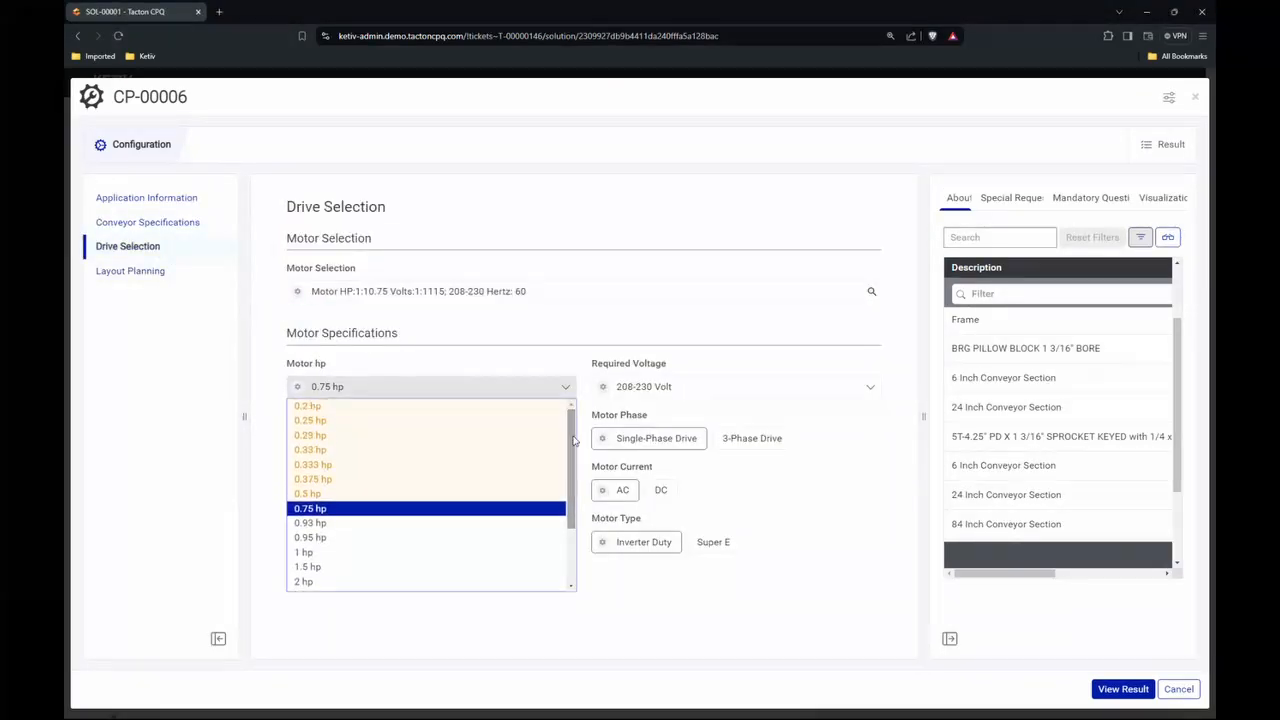
click(303, 551)
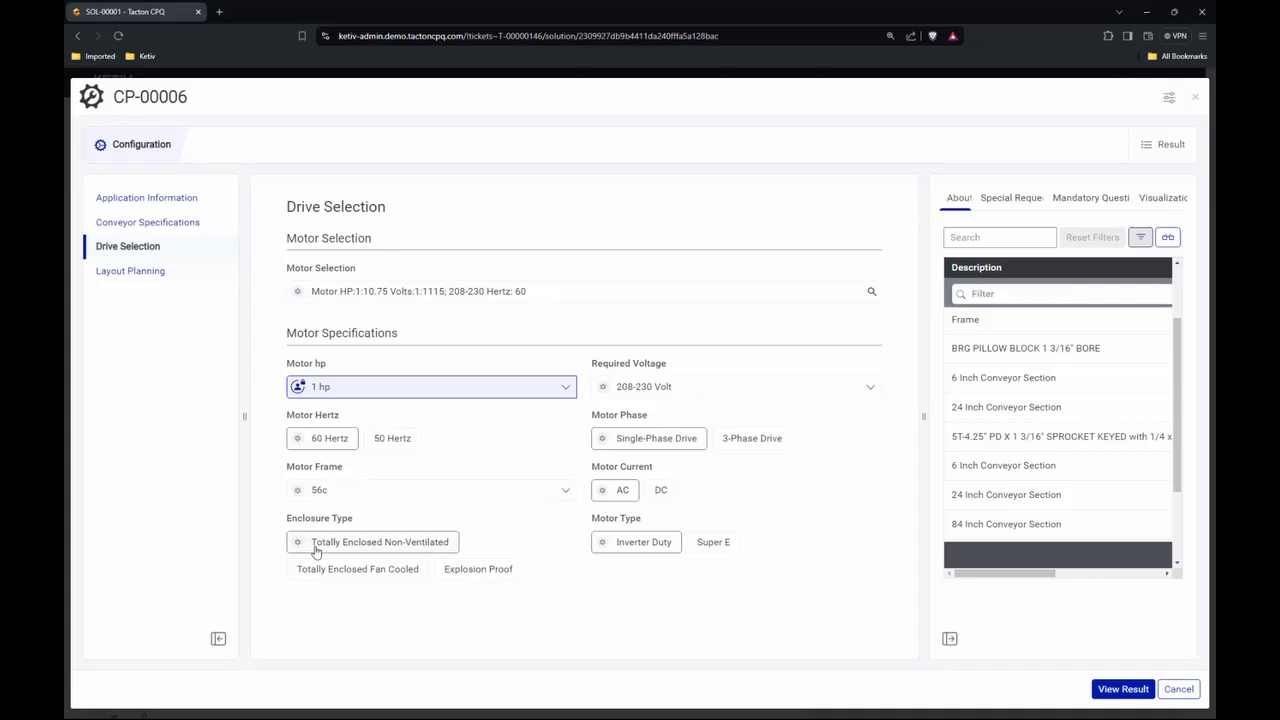
click(752, 438)
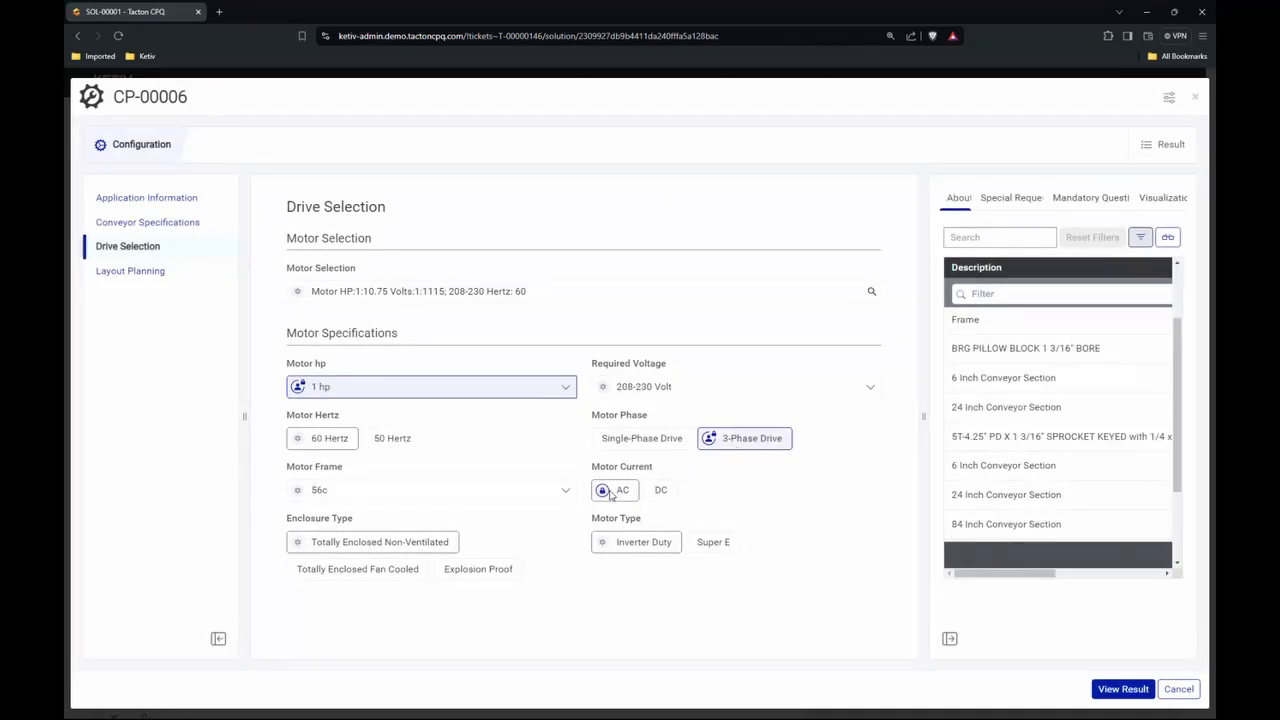
click(589, 291)
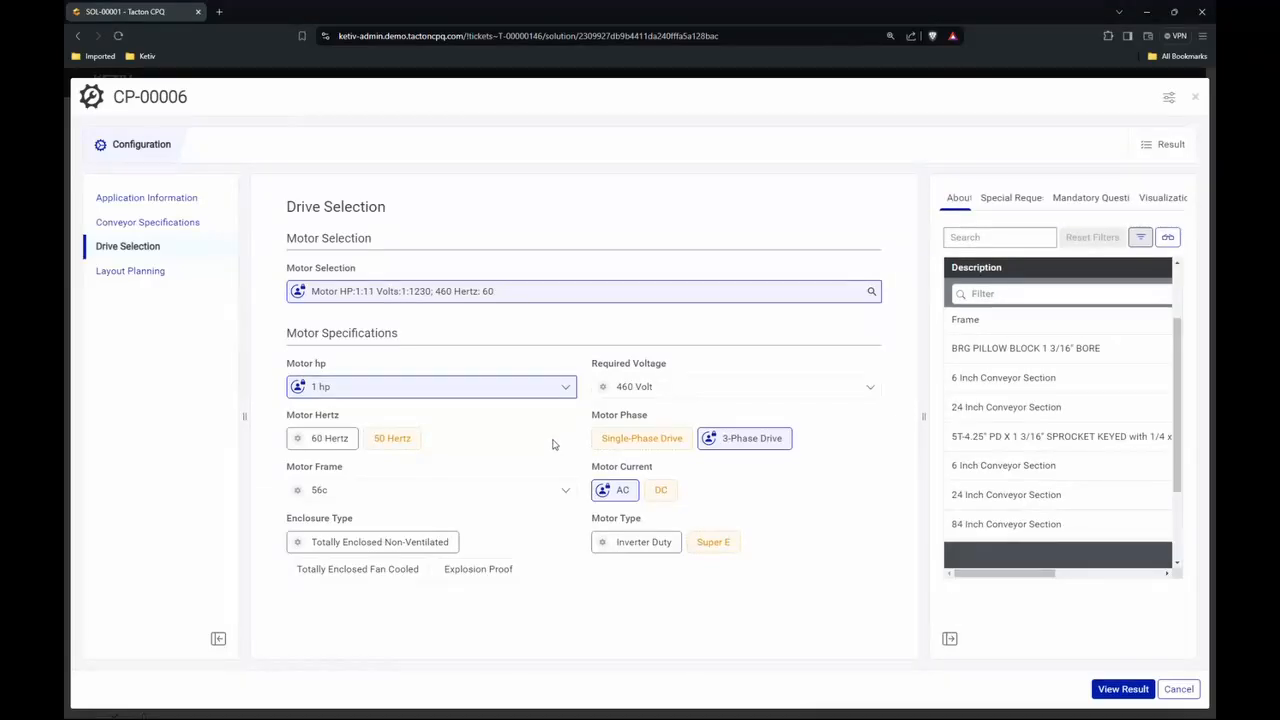
scroll(down, 3)
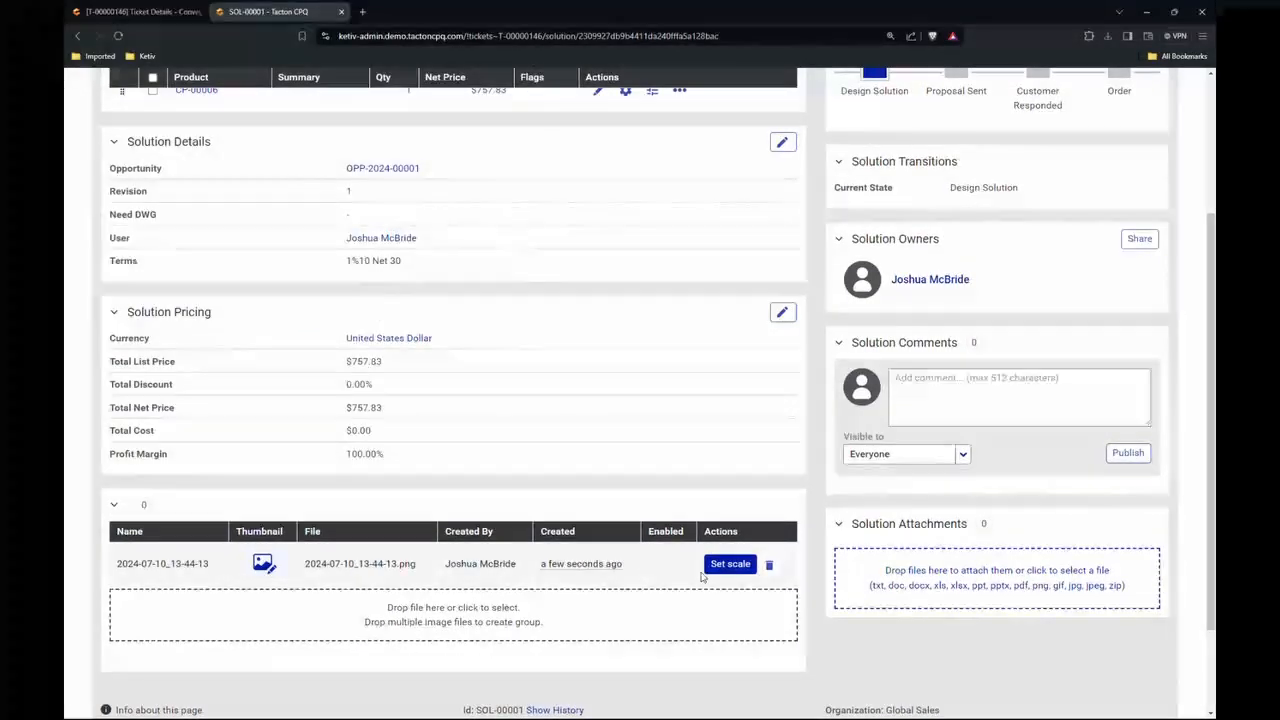
Set the scale on the 2024-07-10_13-44-13 layout image and view it in Layout Planning
click(730, 563)
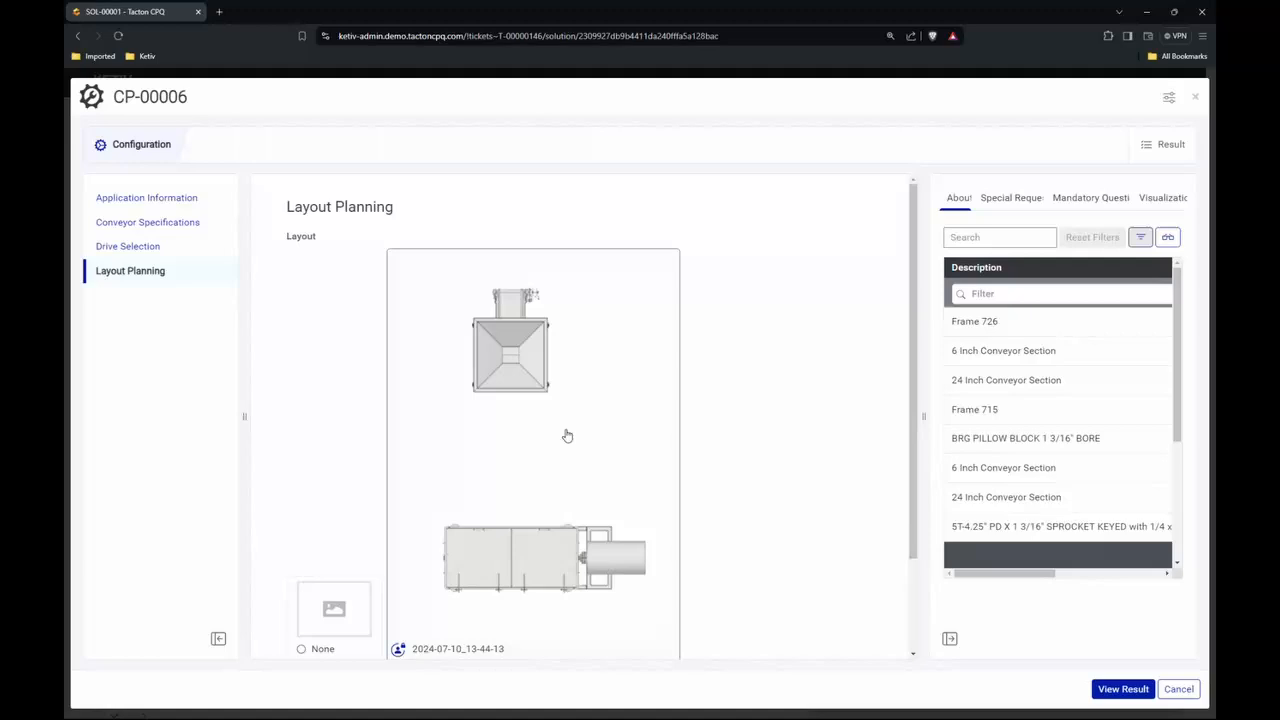
scroll(down, 3)
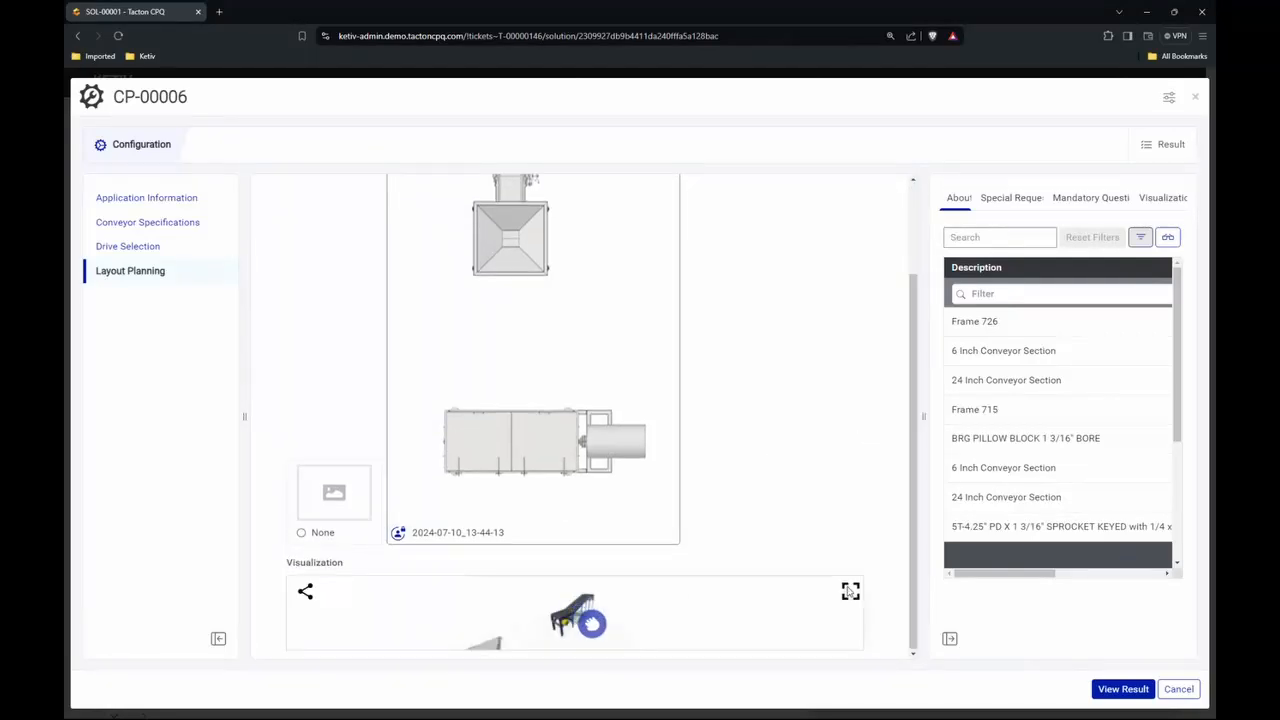
Enlarge the 3D visualization to full screen and orbit the incline conveyor above the layout
click(850, 591)
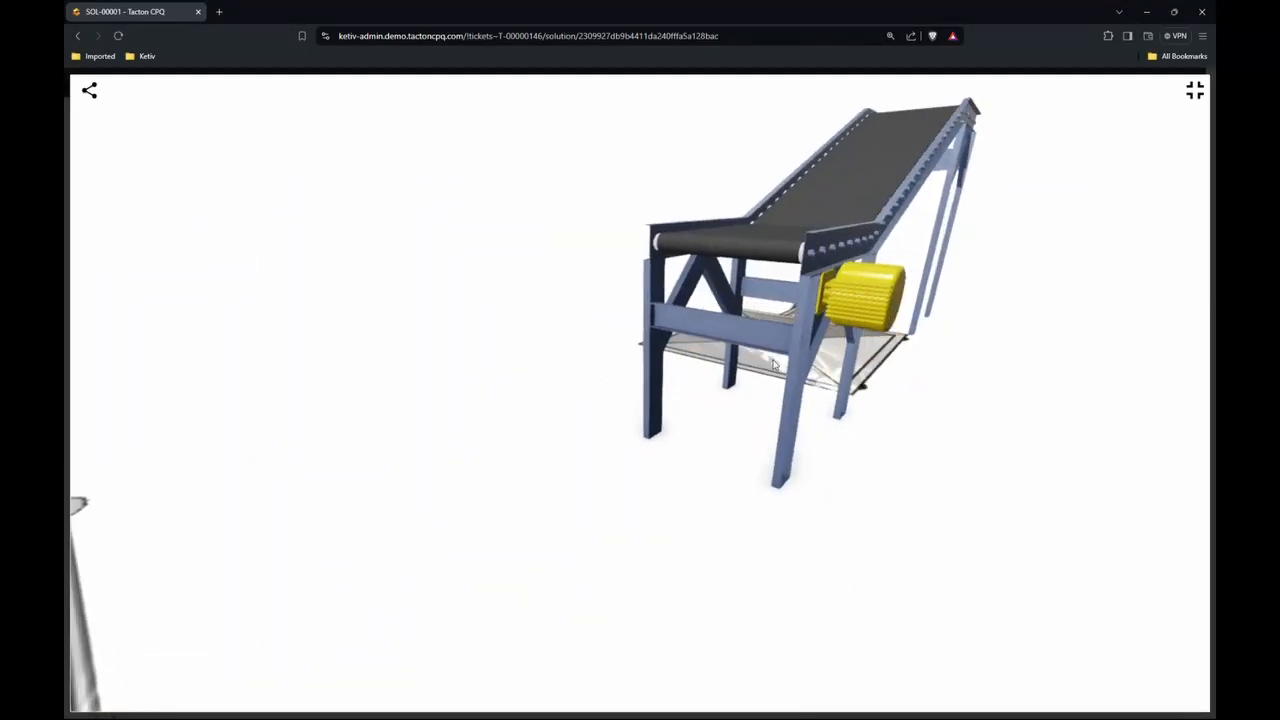
drag(775, 365, 630, 362)
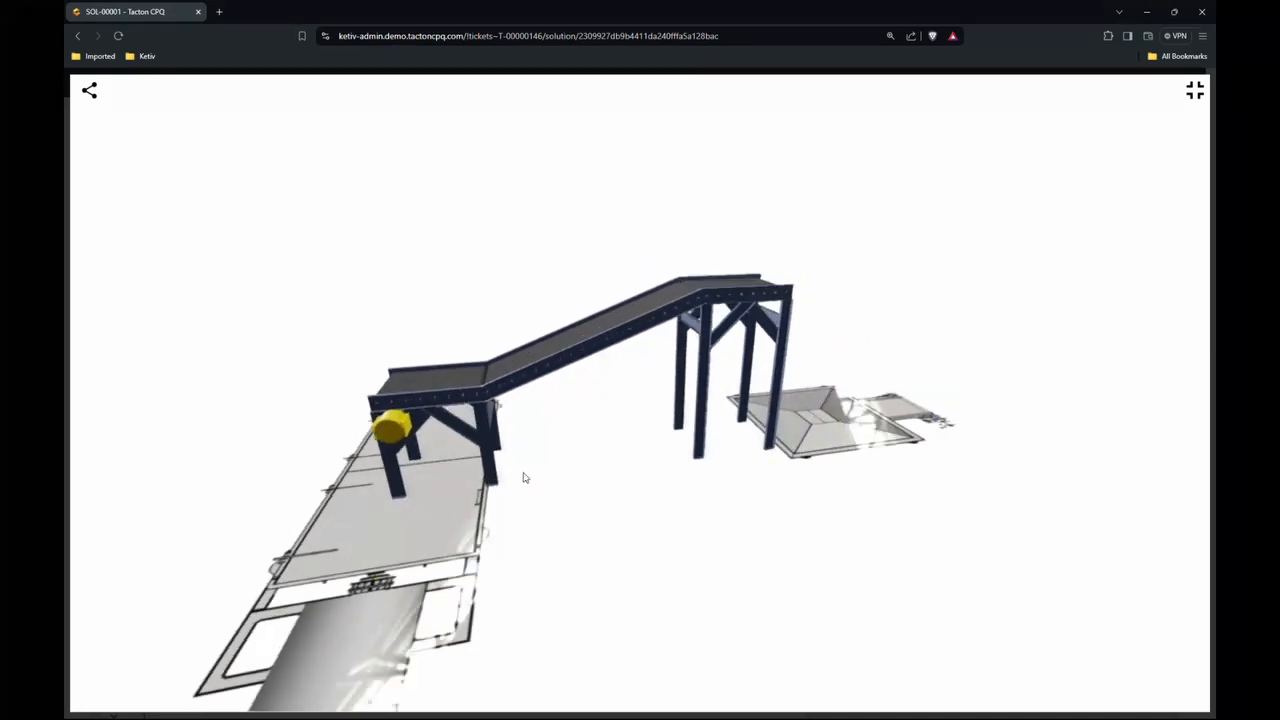
drag(525, 478, 568, 521)
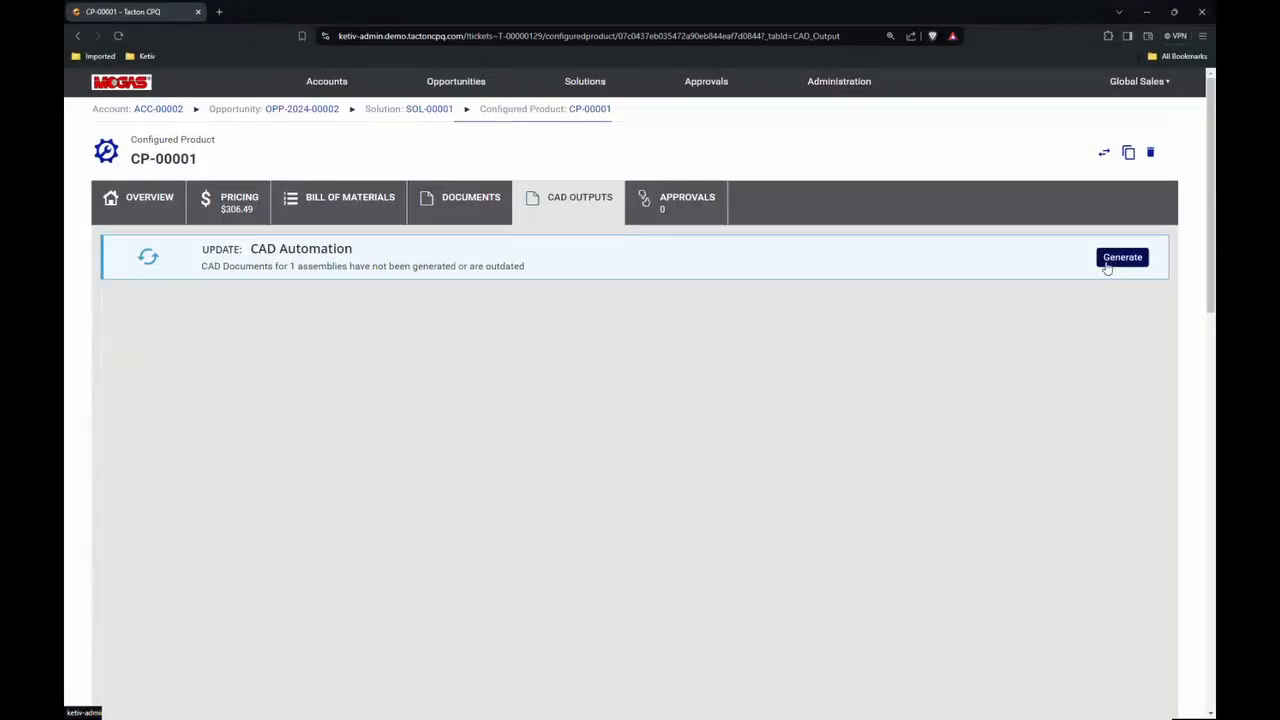
Generate the CAD drawing for CP-00001 and return to solution SOL-00001
click(1122, 257)
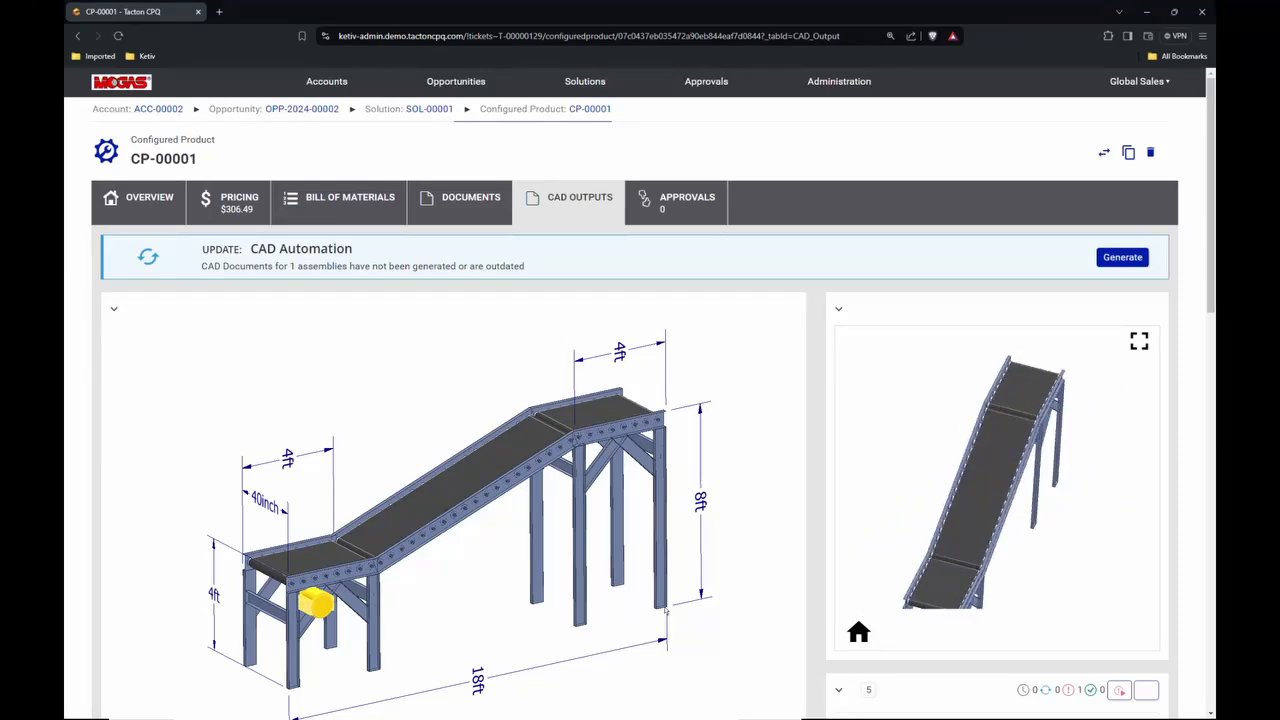
click(429, 108)
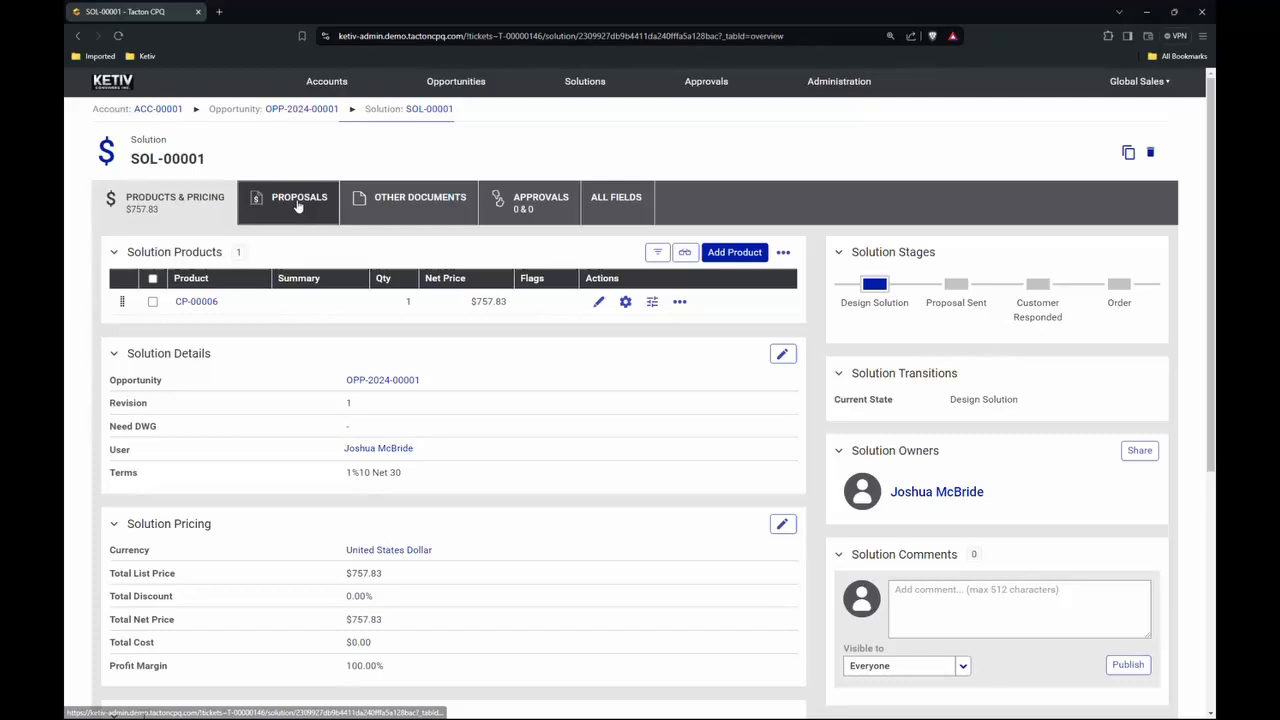
Download SOL-00001 Proposal.pdf to Downloads and open it
click(299, 200)
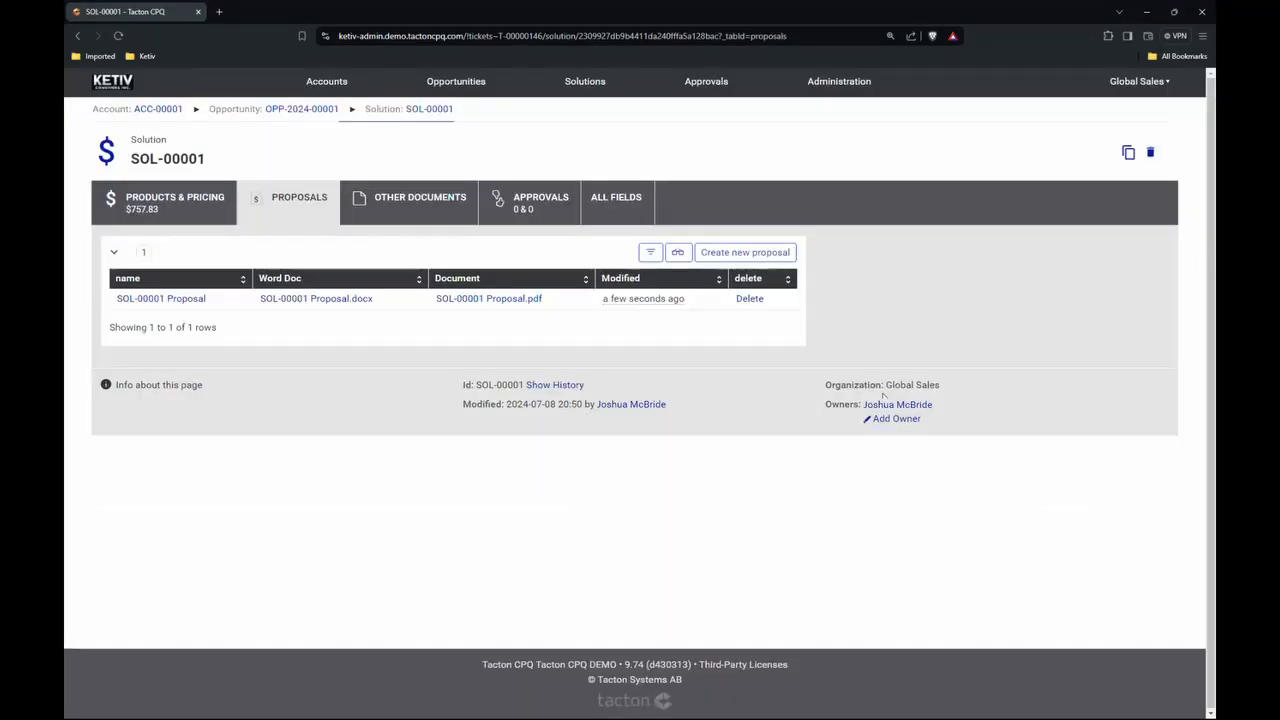
click(488, 298)
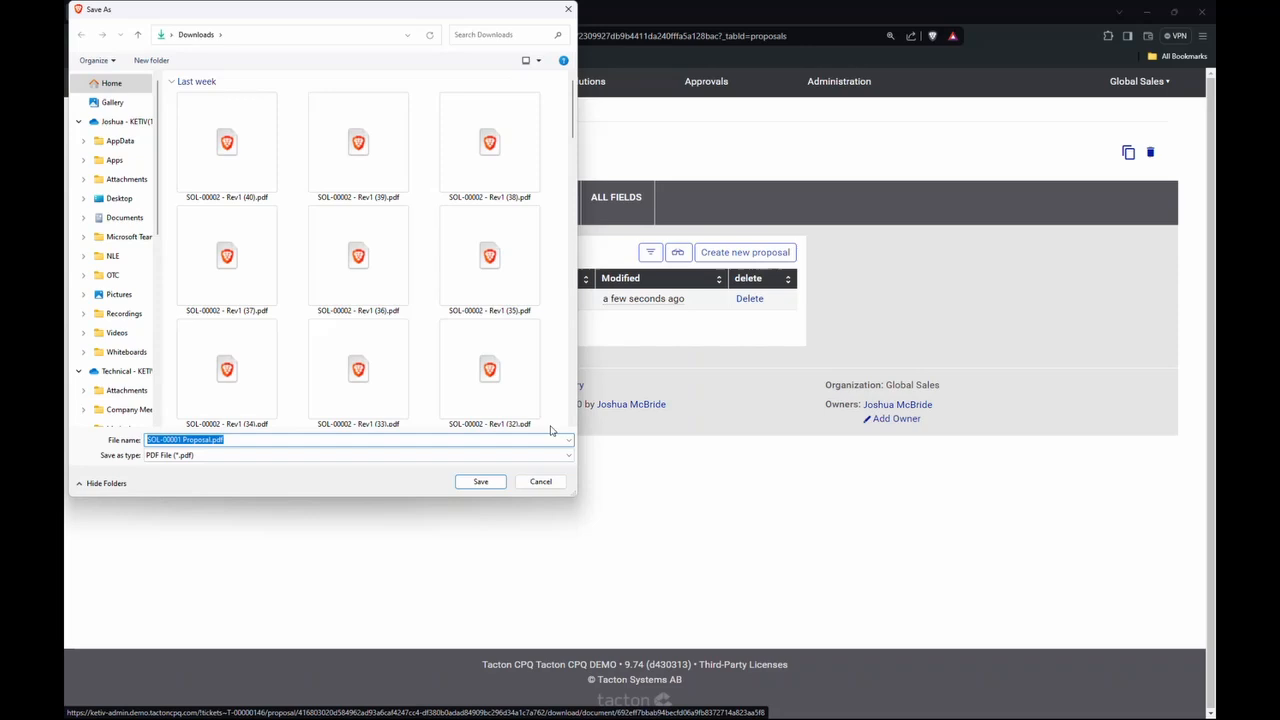
click(480, 481)
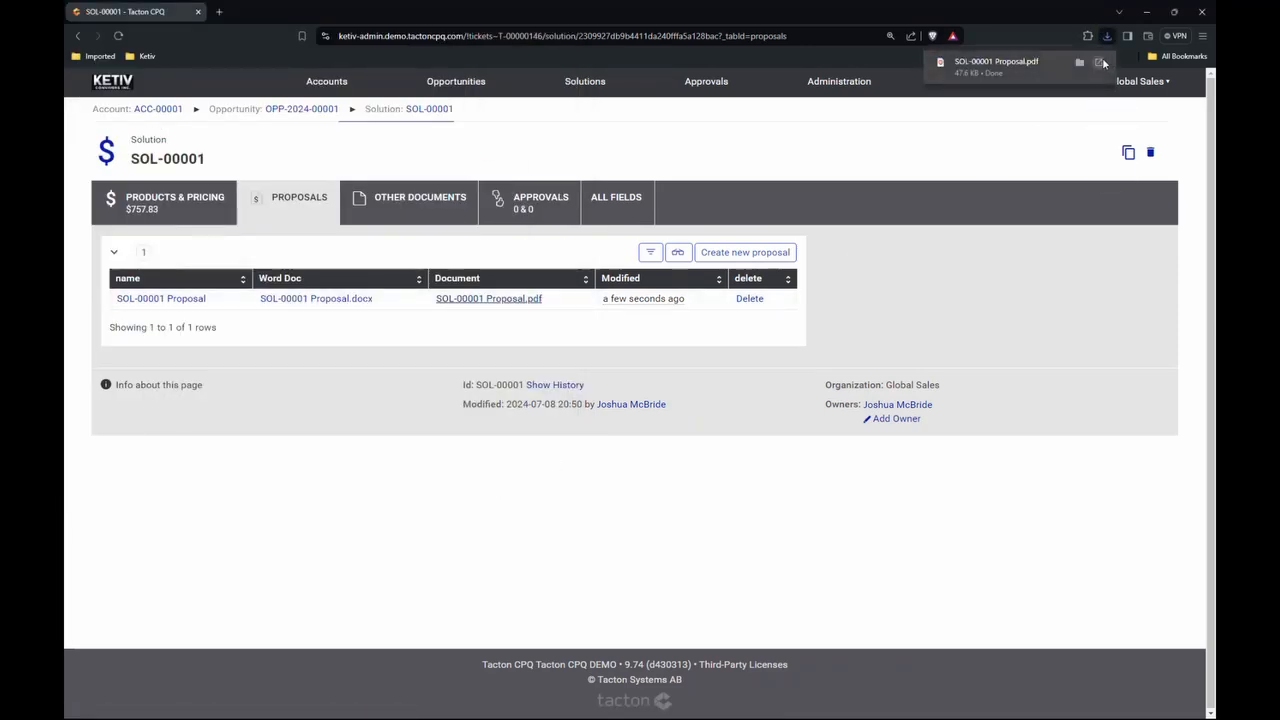
click(488, 298)
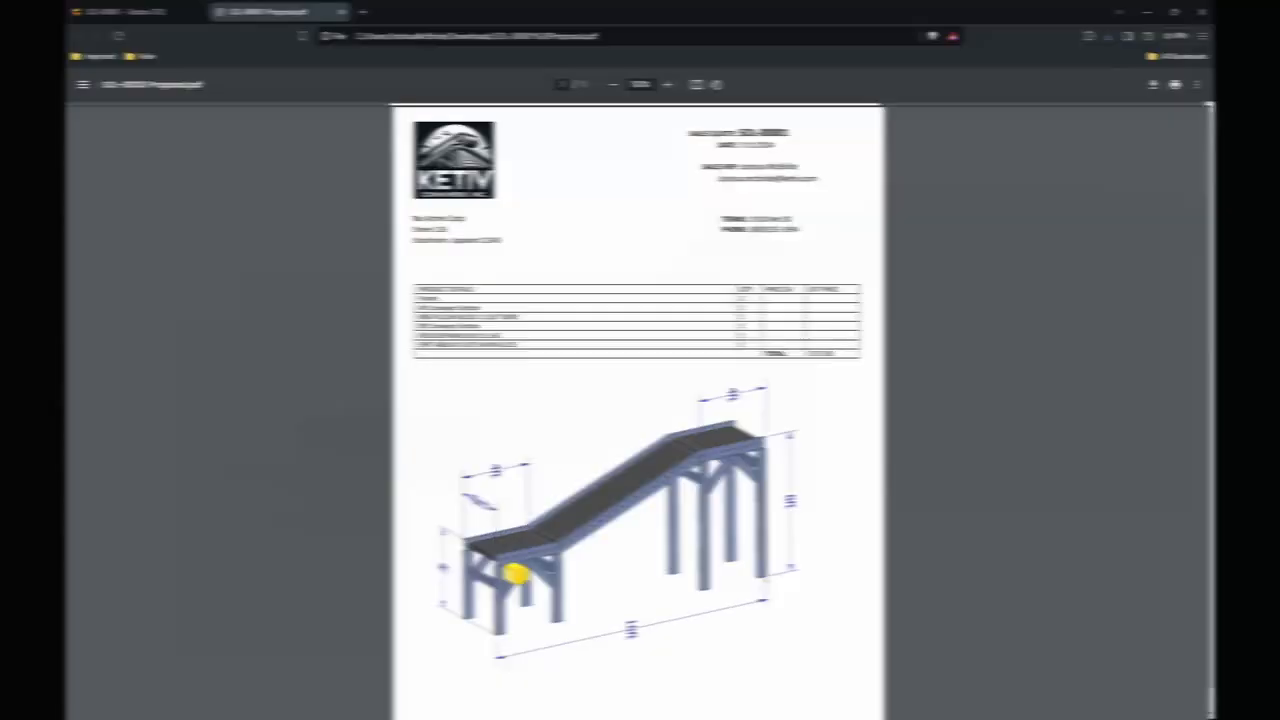